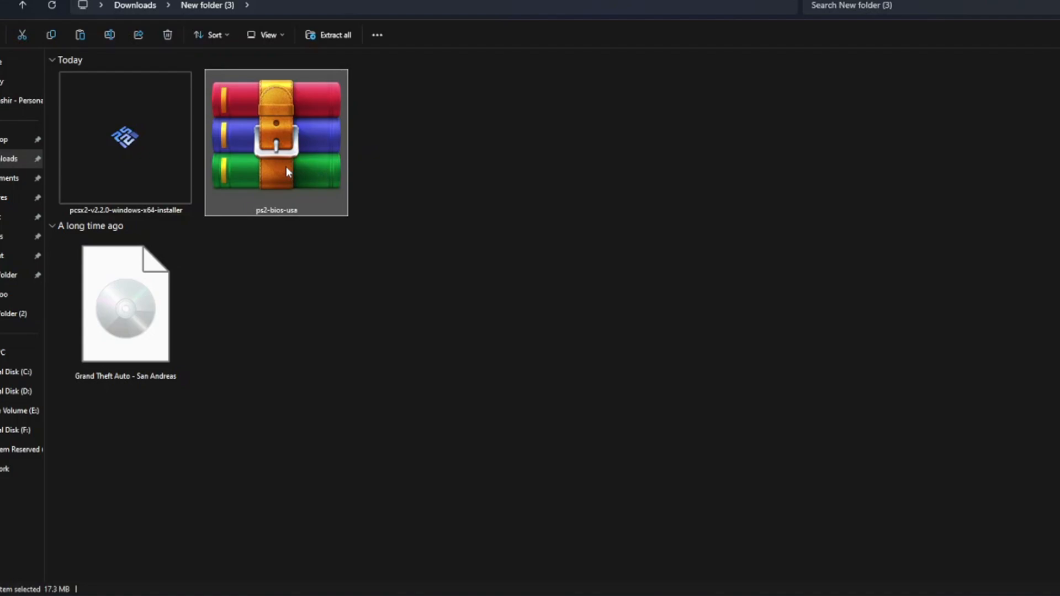
mouse_move(300, 172)
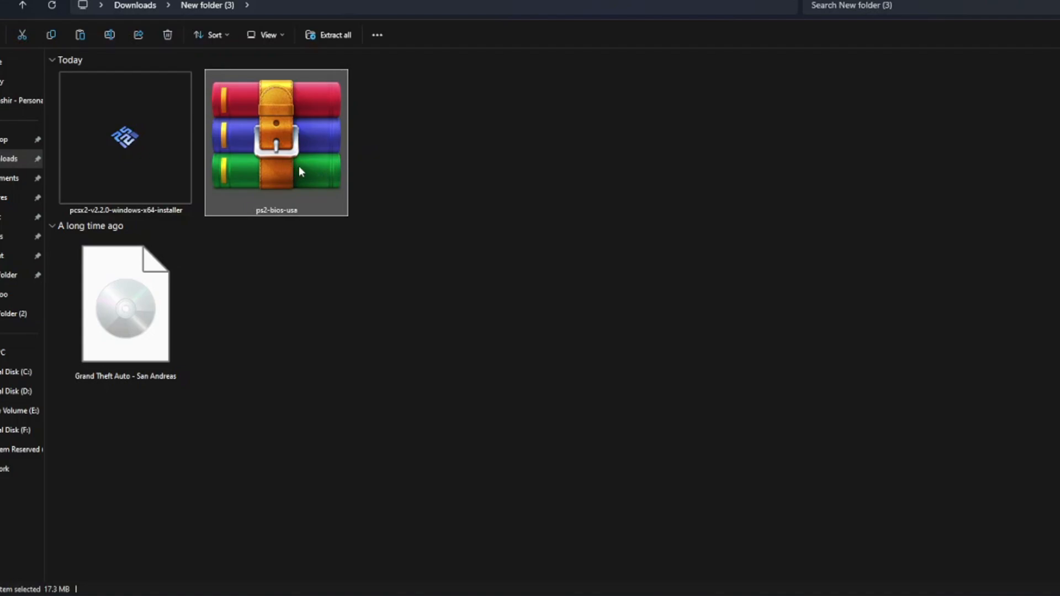
mouse_move(322, 177)
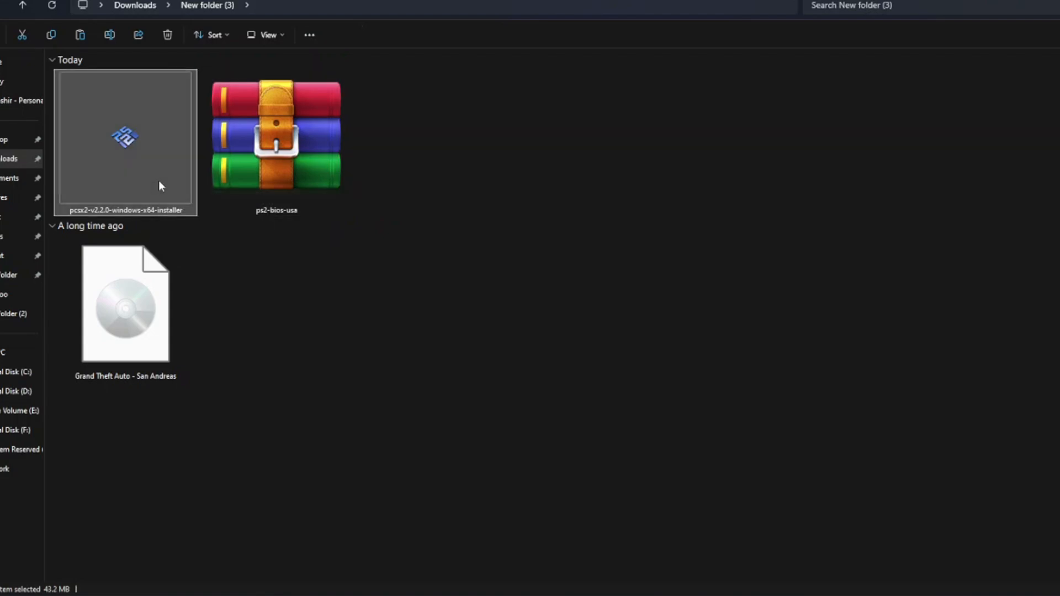
Extract the ps2-bios-usa archive here with WinRAR and select the PCSX2 installer
click(124, 304)
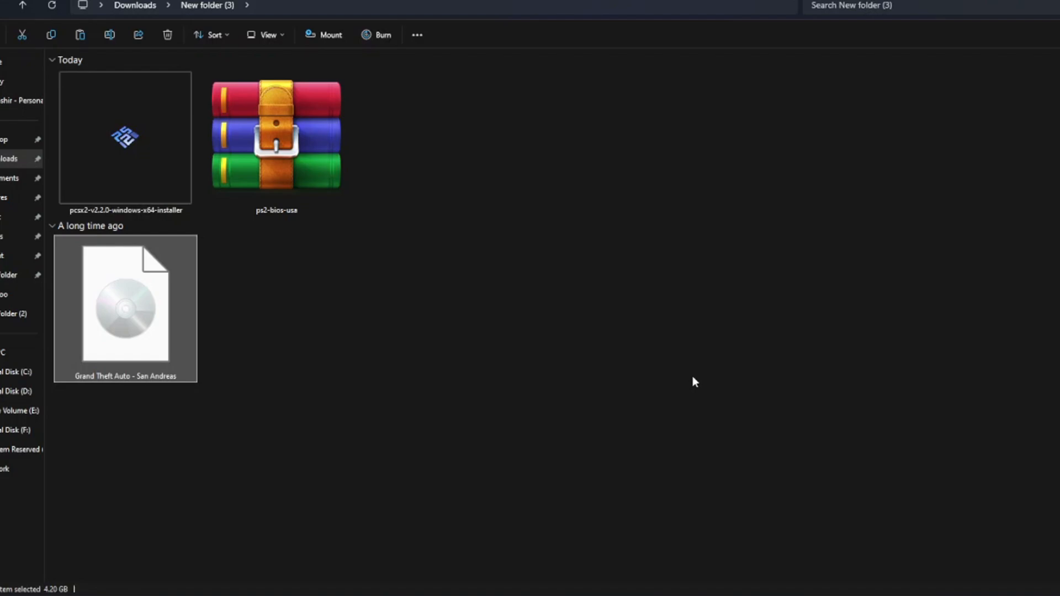
mouse_move(229, 306)
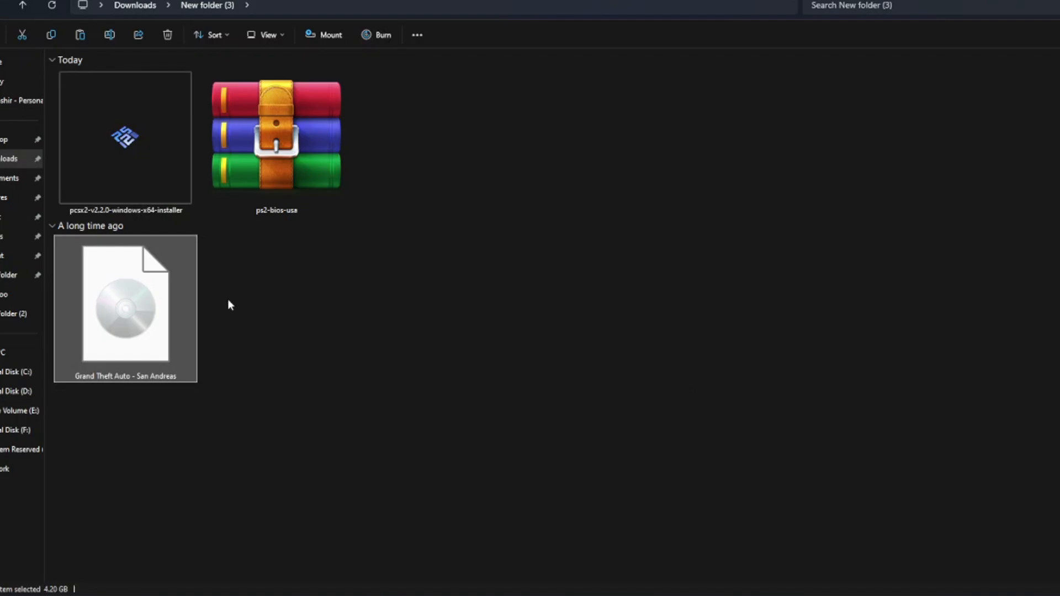
mouse_move(283, 389)
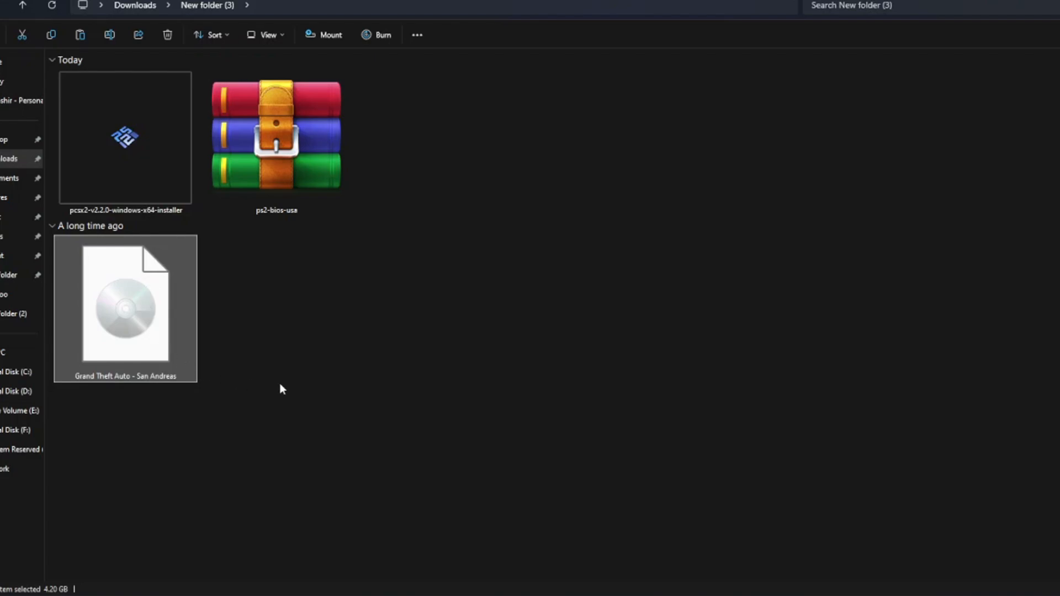
right_click(276, 138)
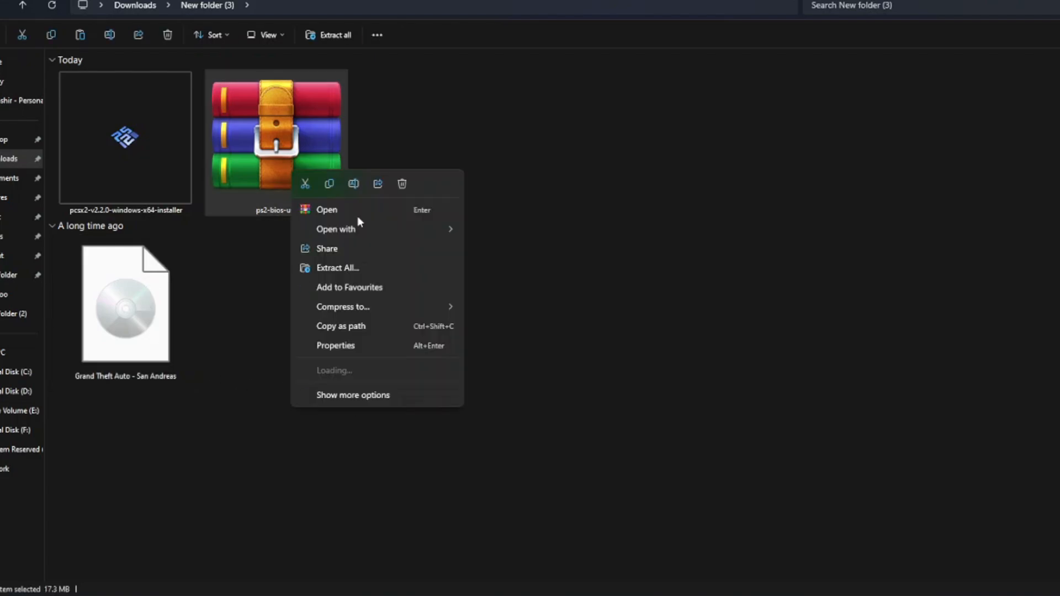
mouse_move(331, 371)
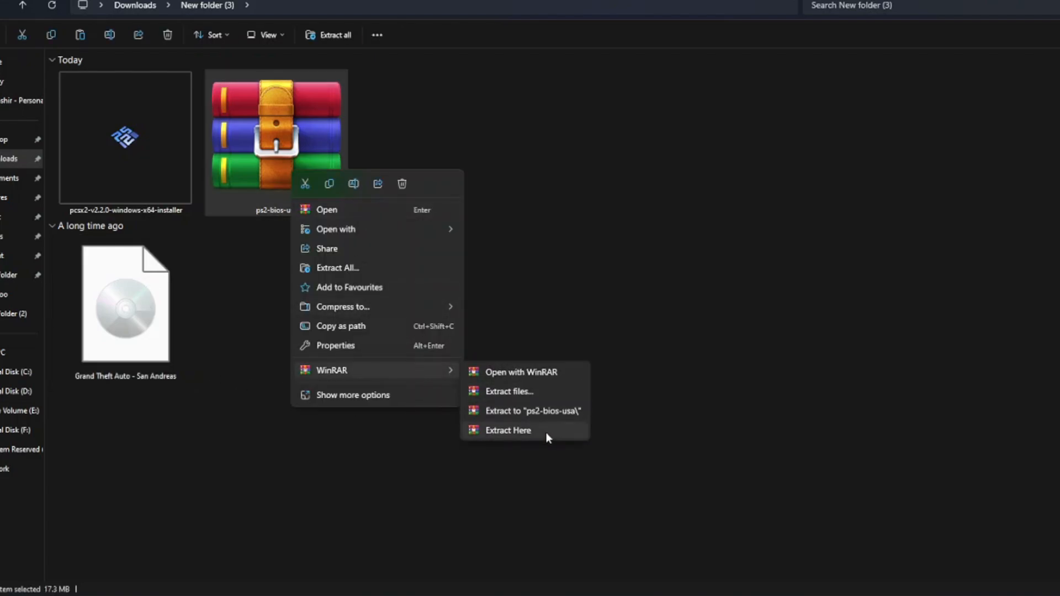
click(508, 429)
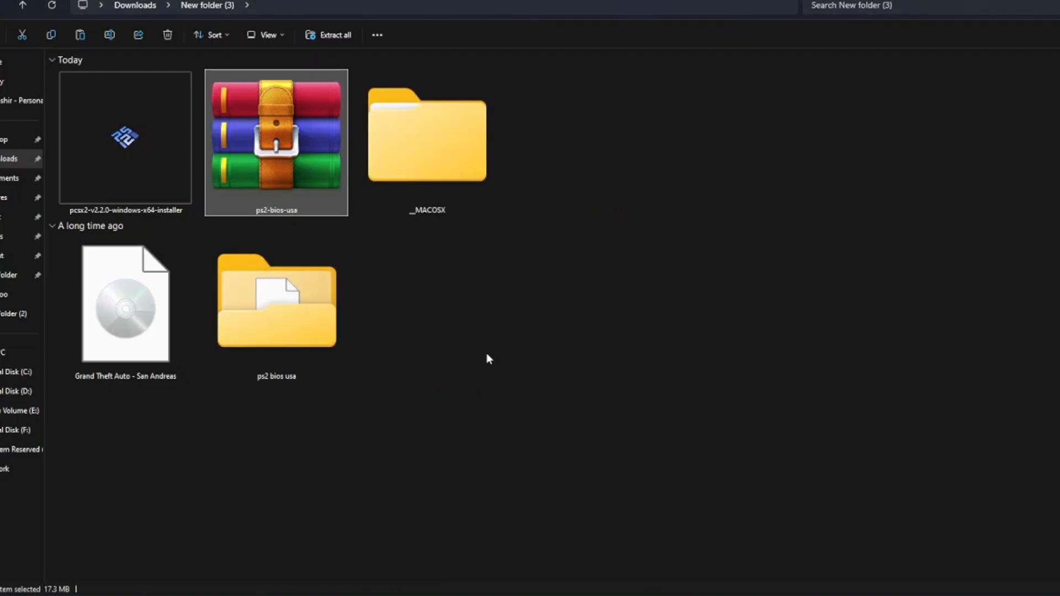
click(276, 309)
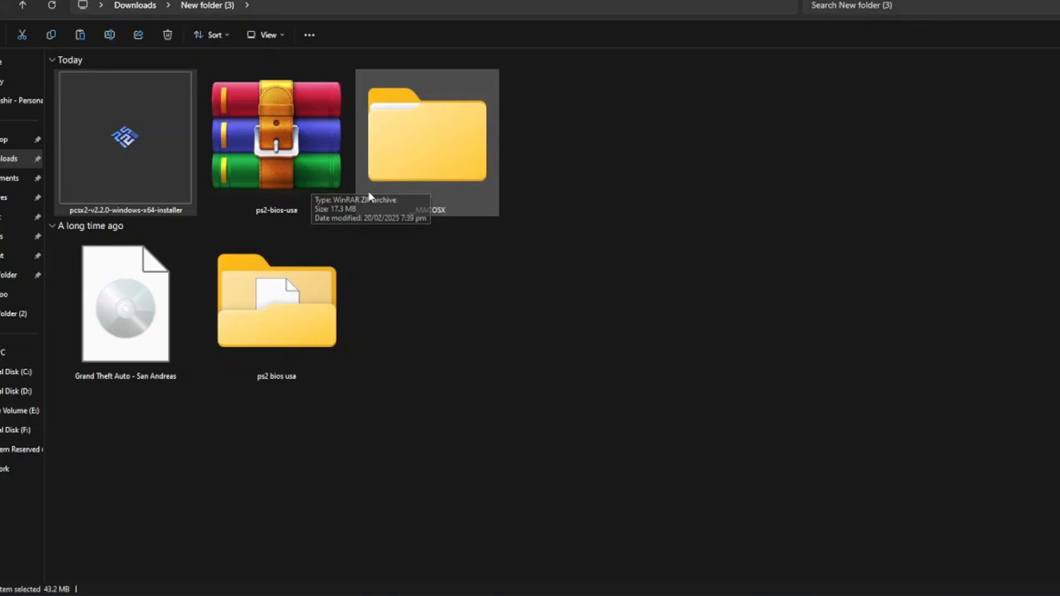
Install PCSX2 with Standard Installation and default Start Menu folder, then finish and launch it
double_click(124, 140)
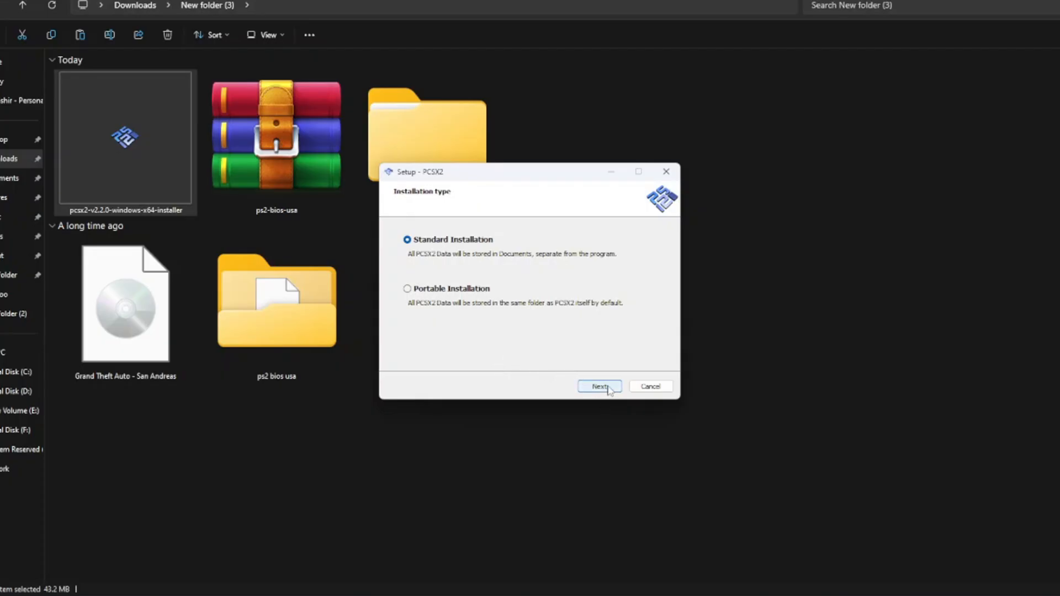
click(600, 386)
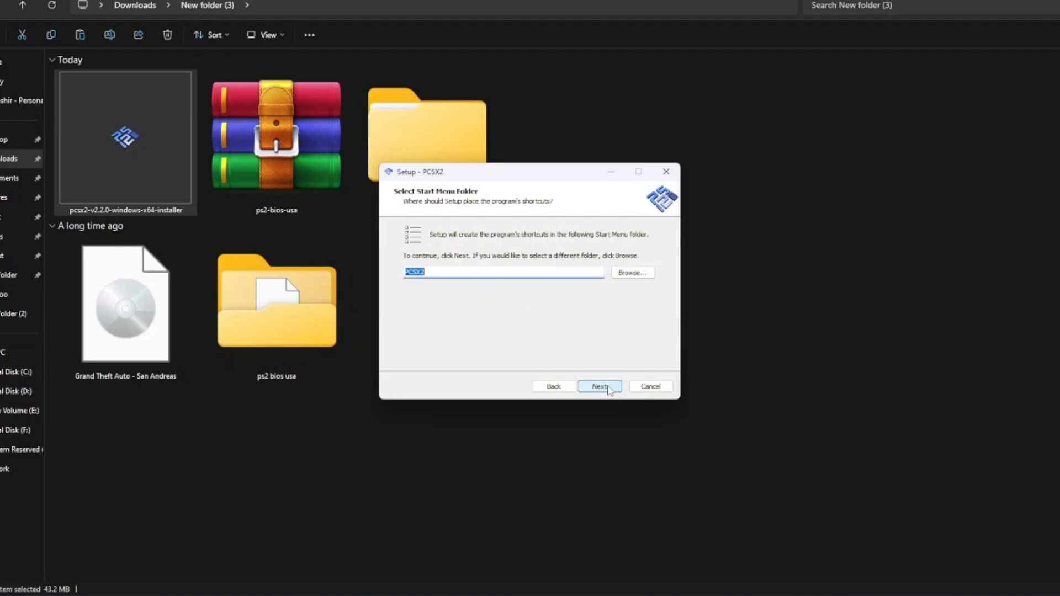
click(599, 386)
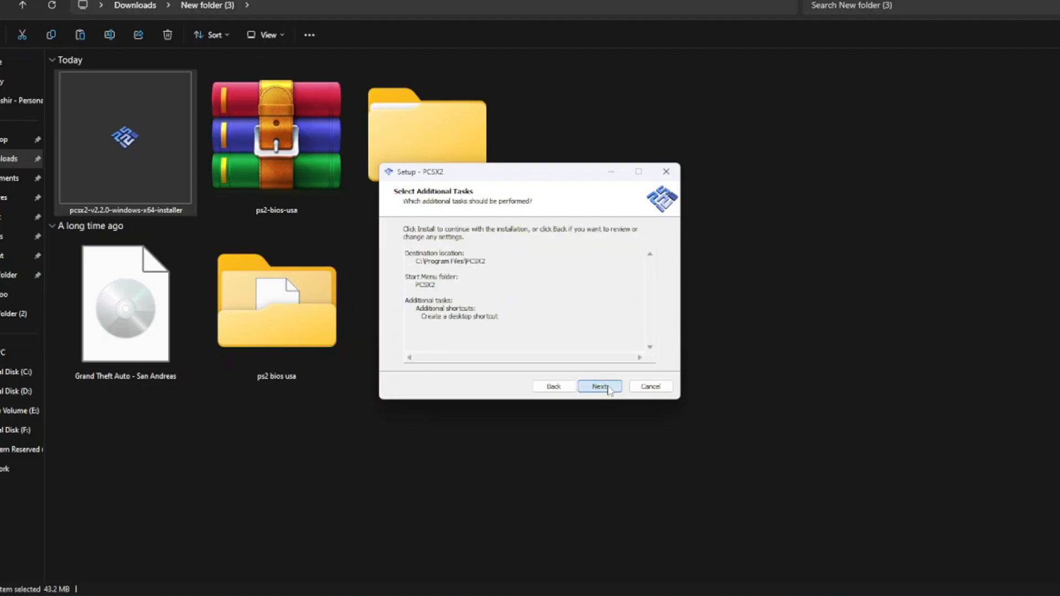
click(601, 386)
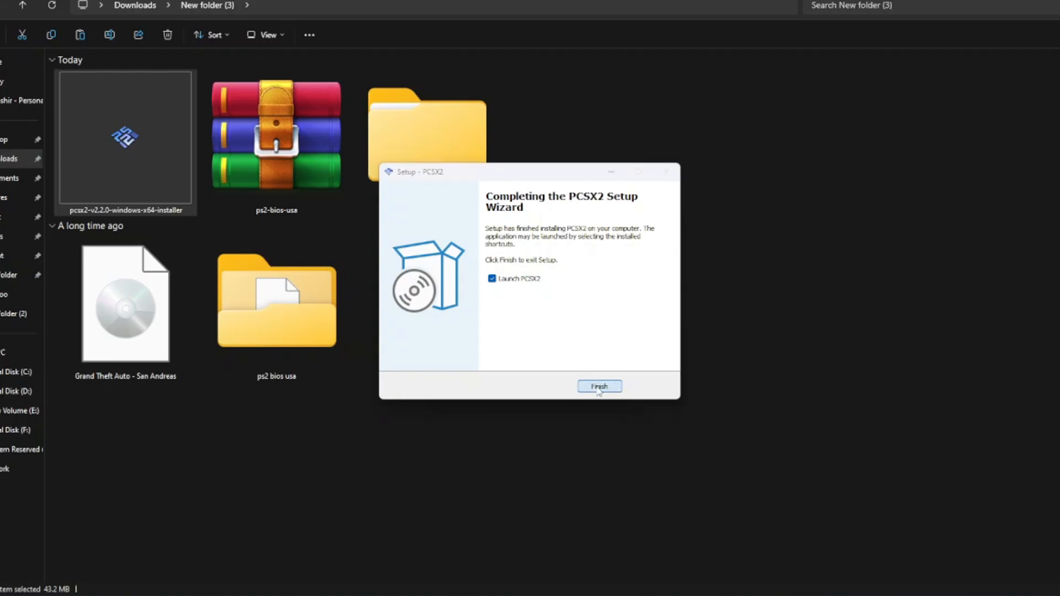
click(600, 386)
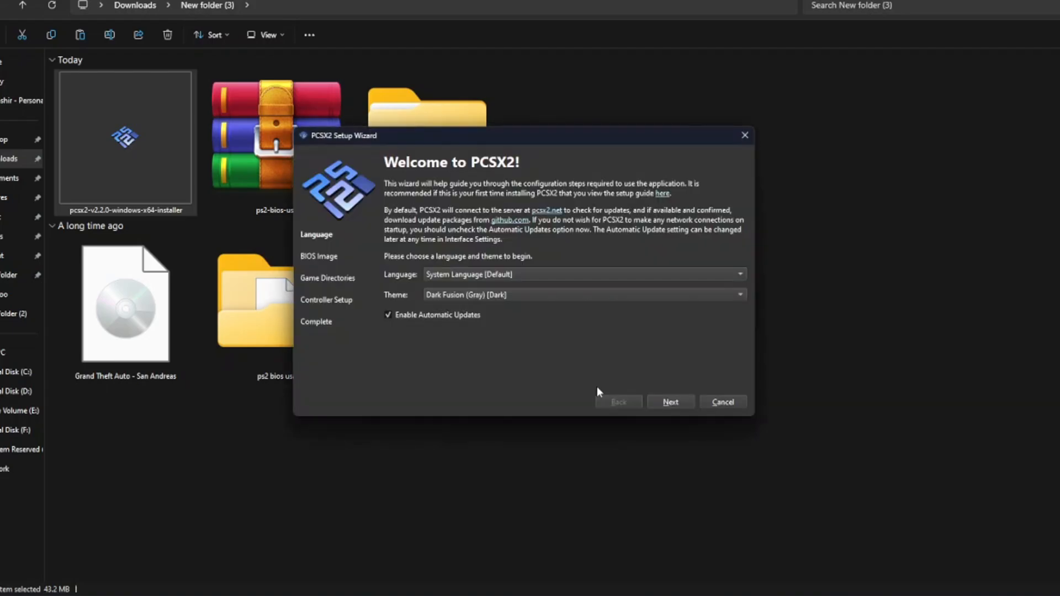
mouse_move(527, 274)
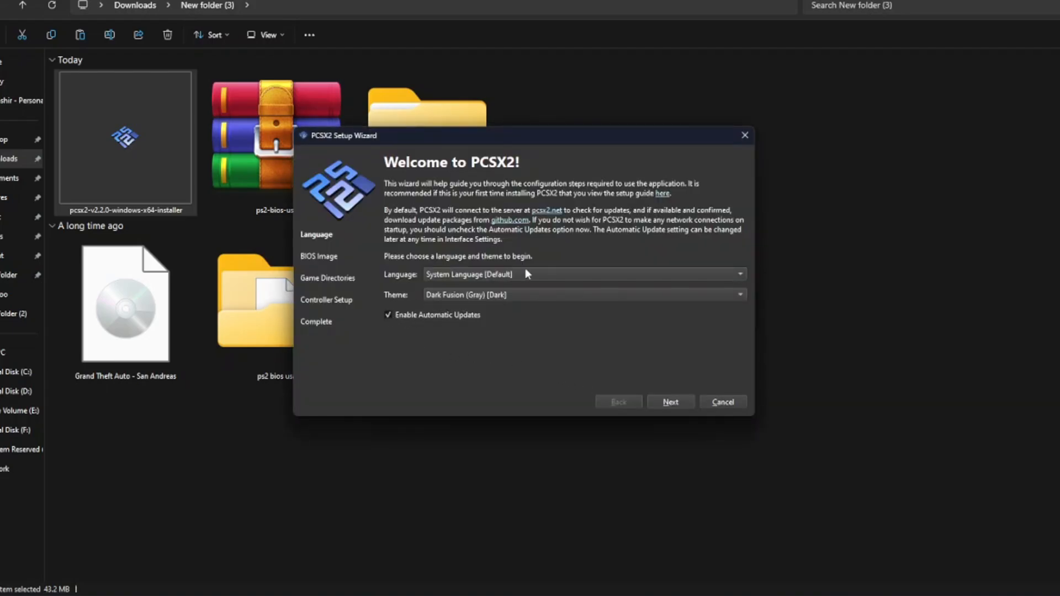
mouse_move(654, 301)
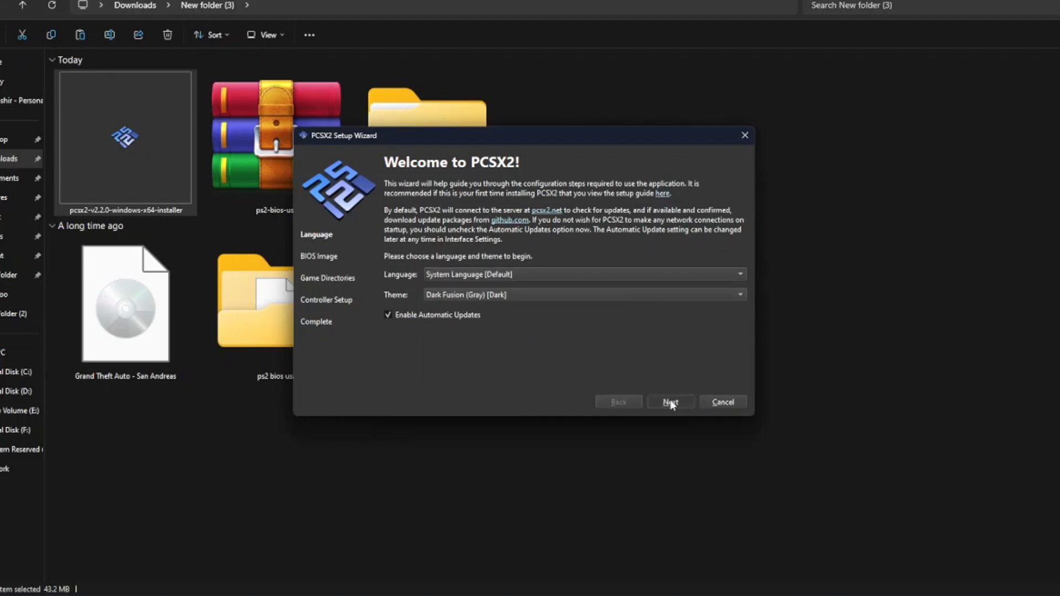
Accept the default language and Dark Fusion theme in the PCSX2 Setup Wizard
click(670, 402)
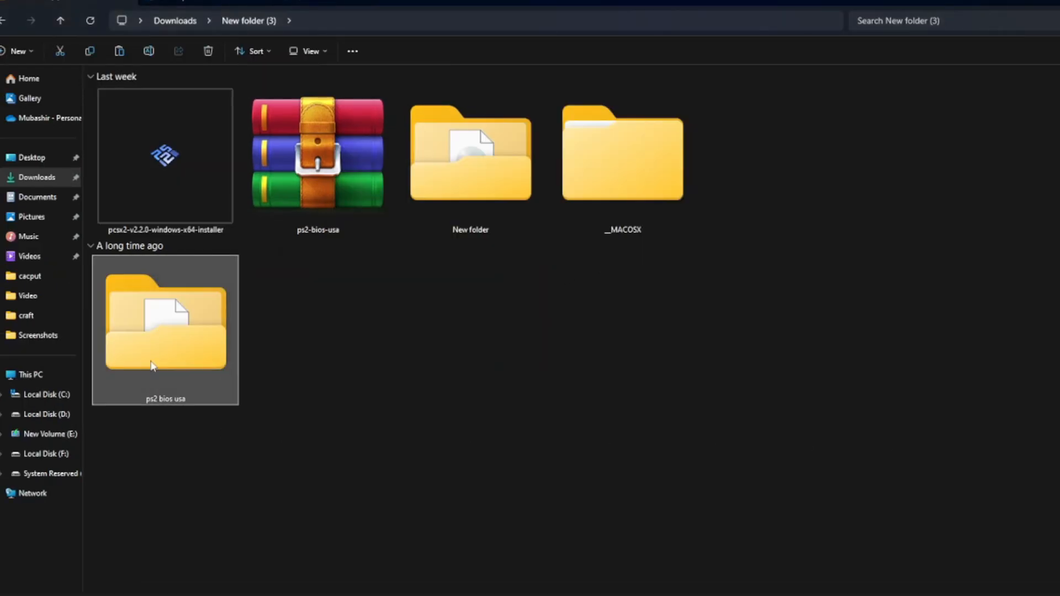
Copy the SCPH-39001 .BIN, .MEC and .NVM files into Documents > PCSX2 > bios
double_click(164, 324)
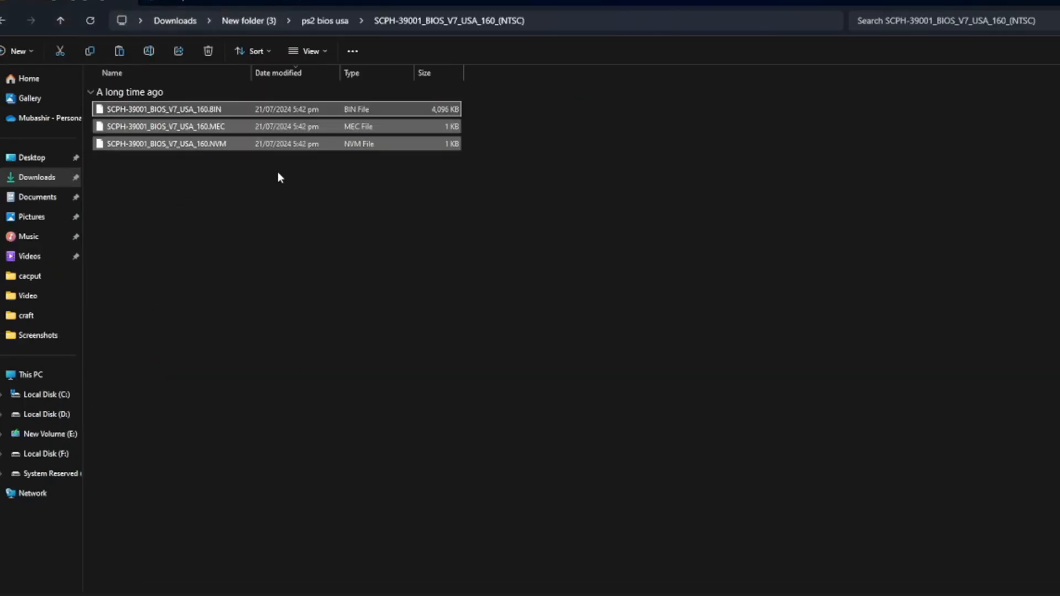
click(37, 197)
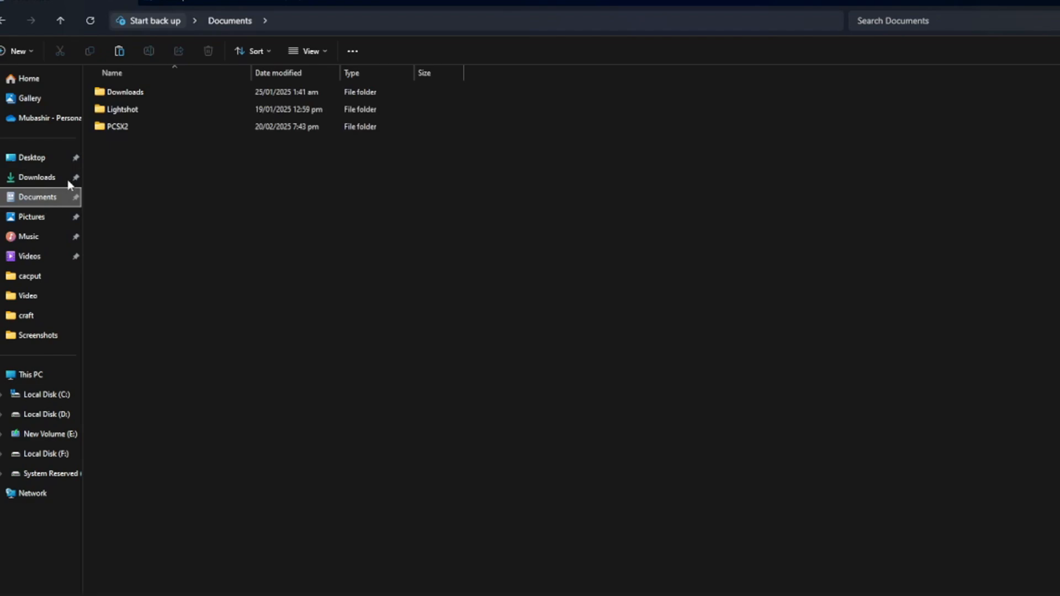
double_click(117, 126)
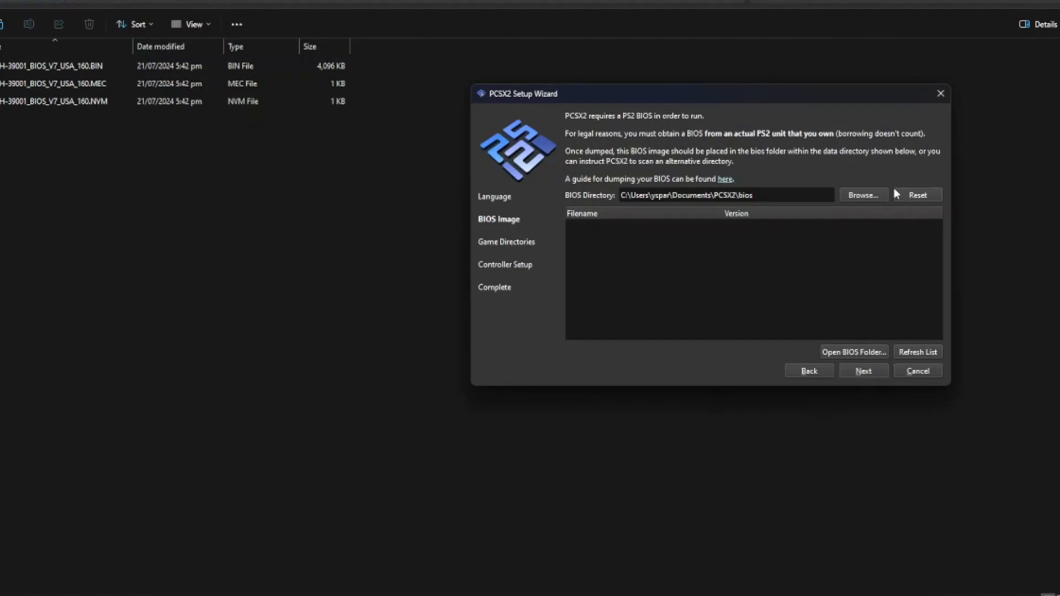
Refresh the BIOS list so SCPH-39001 USA v01.60 is detected and continue to game directories
click(917, 352)
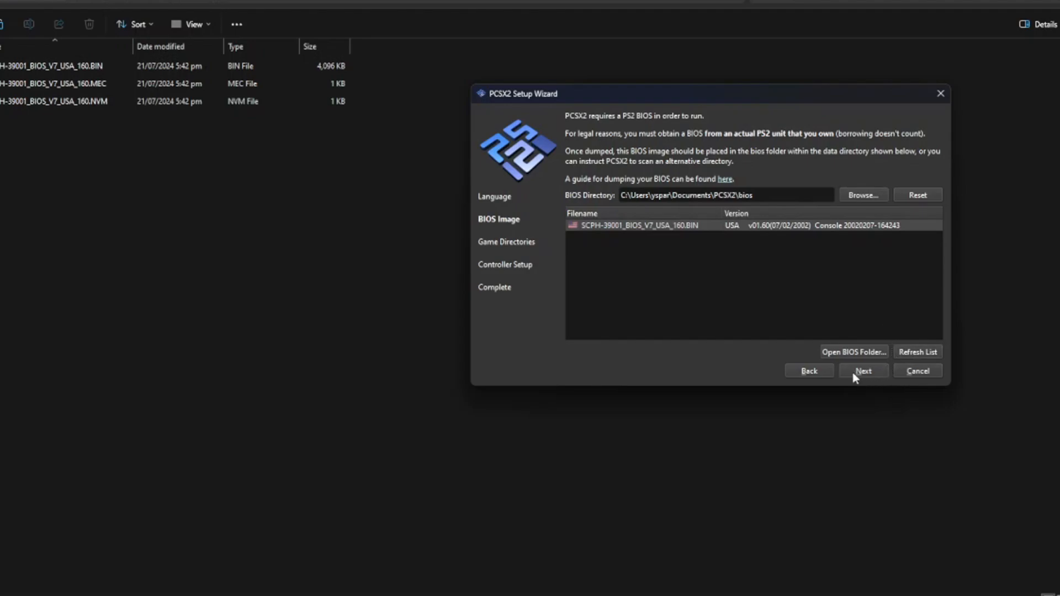
click(863, 371)
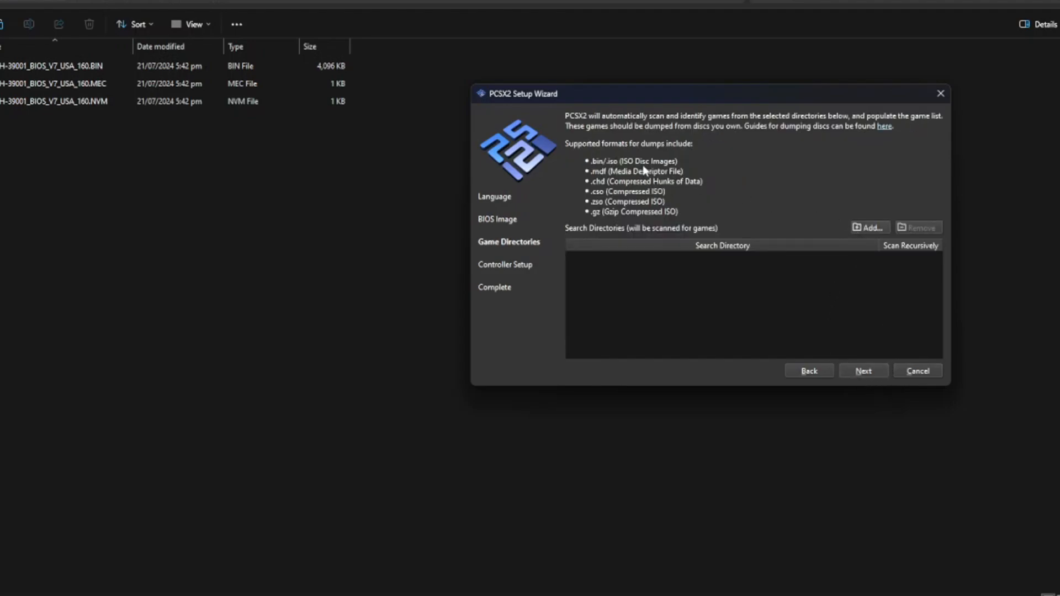
mouse_move(218, 259)
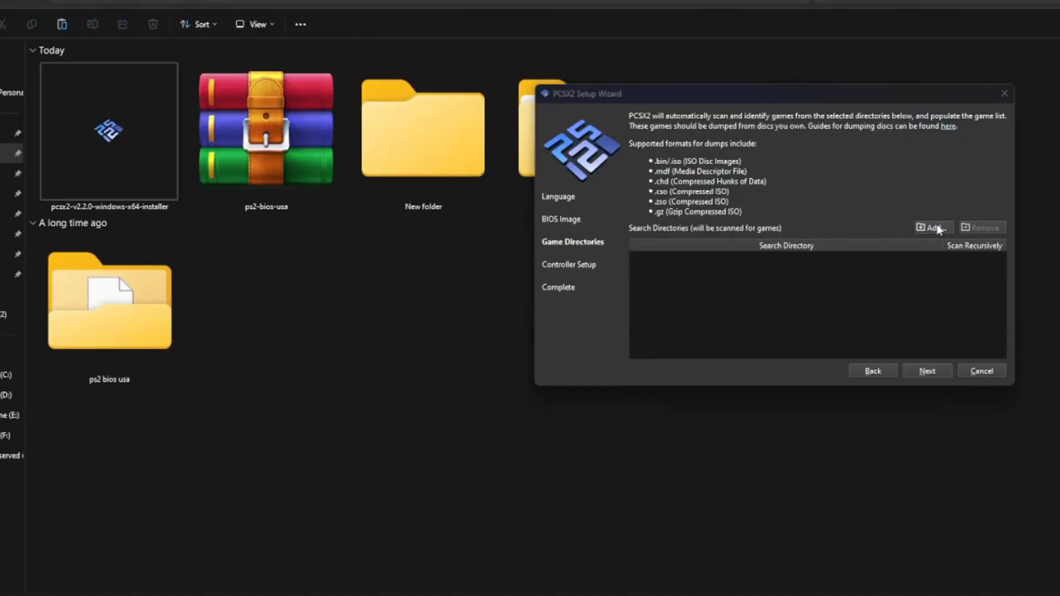
Add the New folder as a game directory and scan it recursively
click(931, 227)
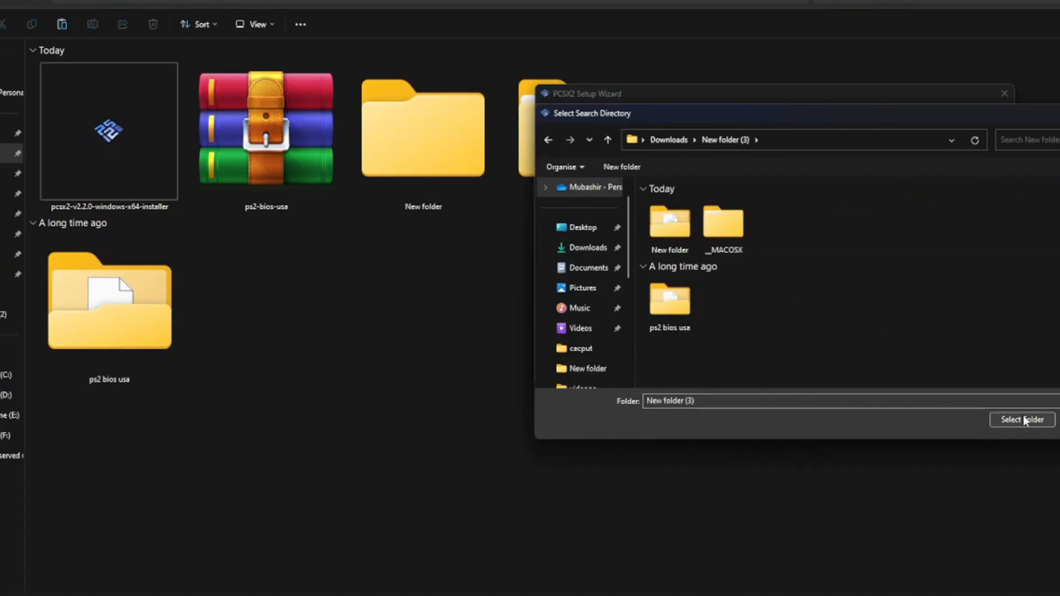
click(1020, 420)
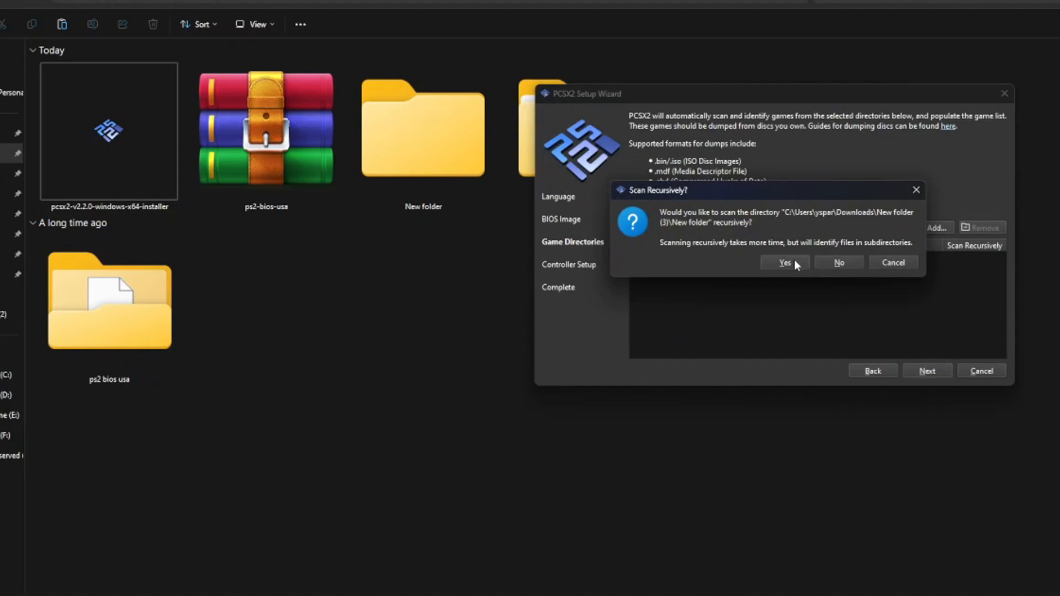
mouse_move(802, 269)
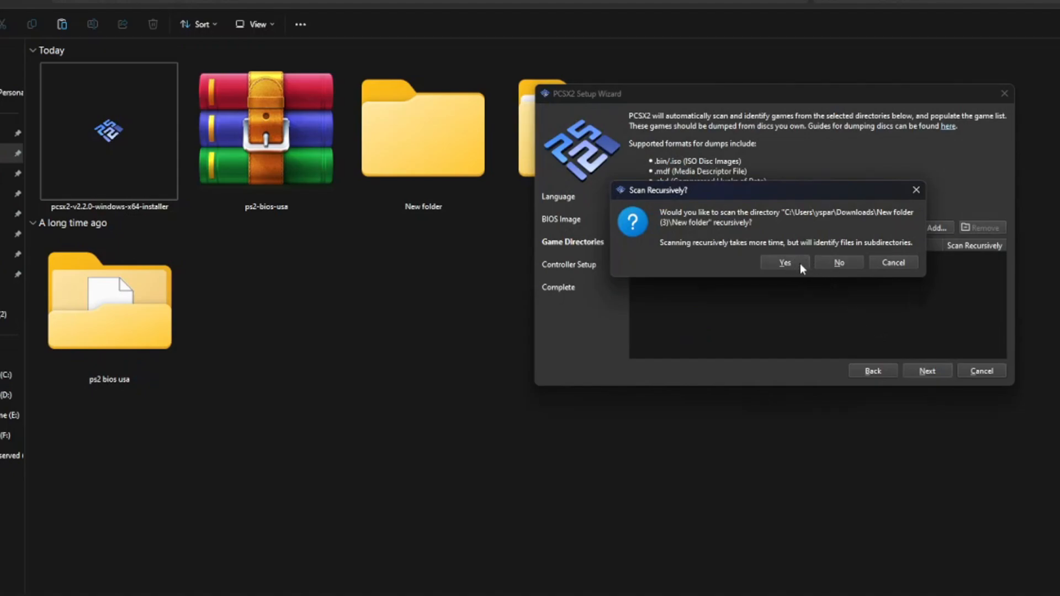
click(783, 262)
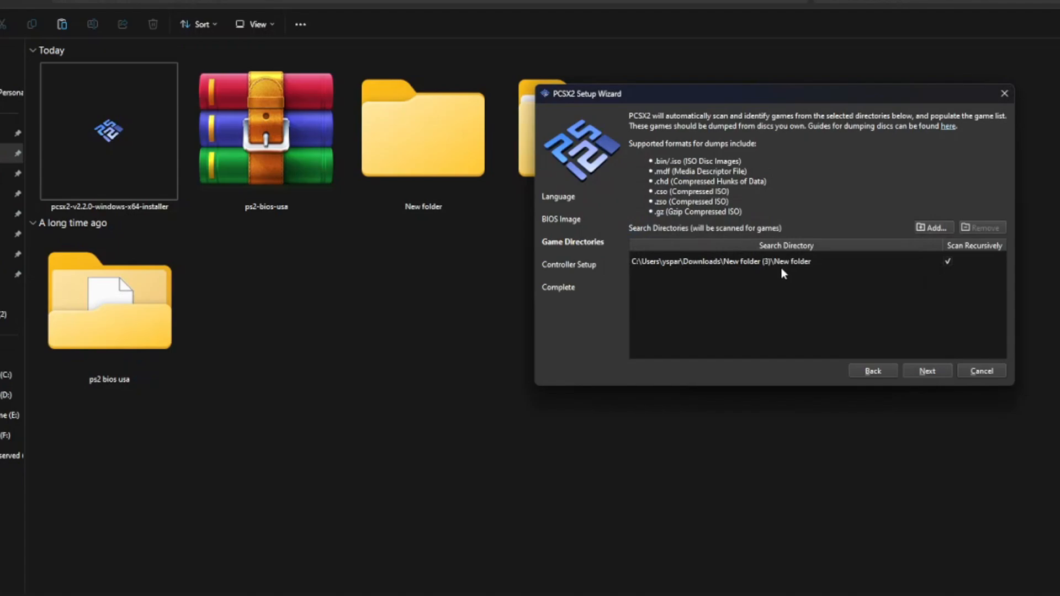
Keep the default controller mapping and finish the wizard so GTA San Andreas is listed
click(927, 370)
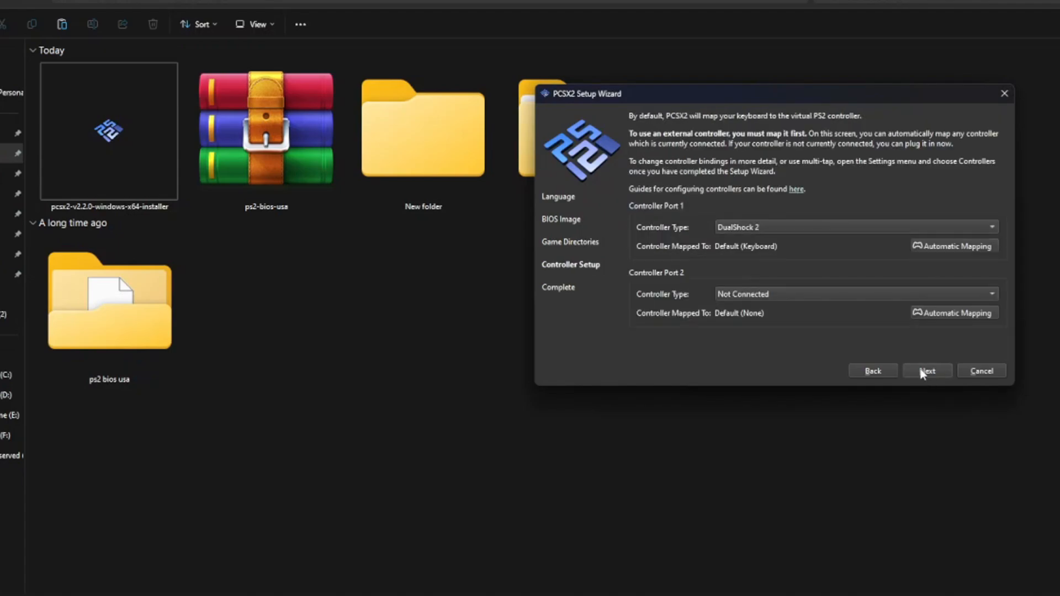
click(927, 371)
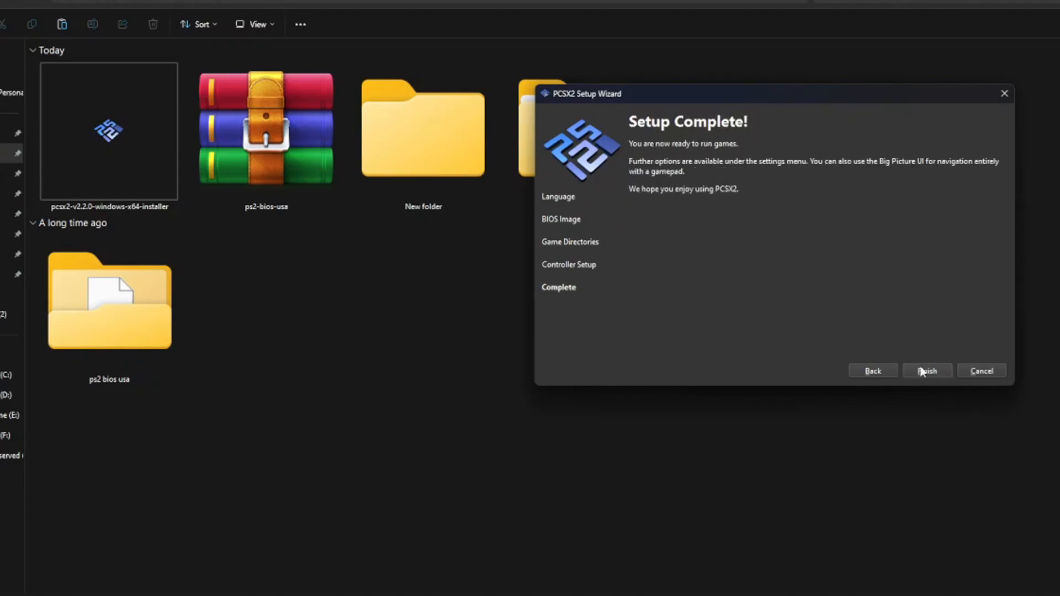
click(927, 371)
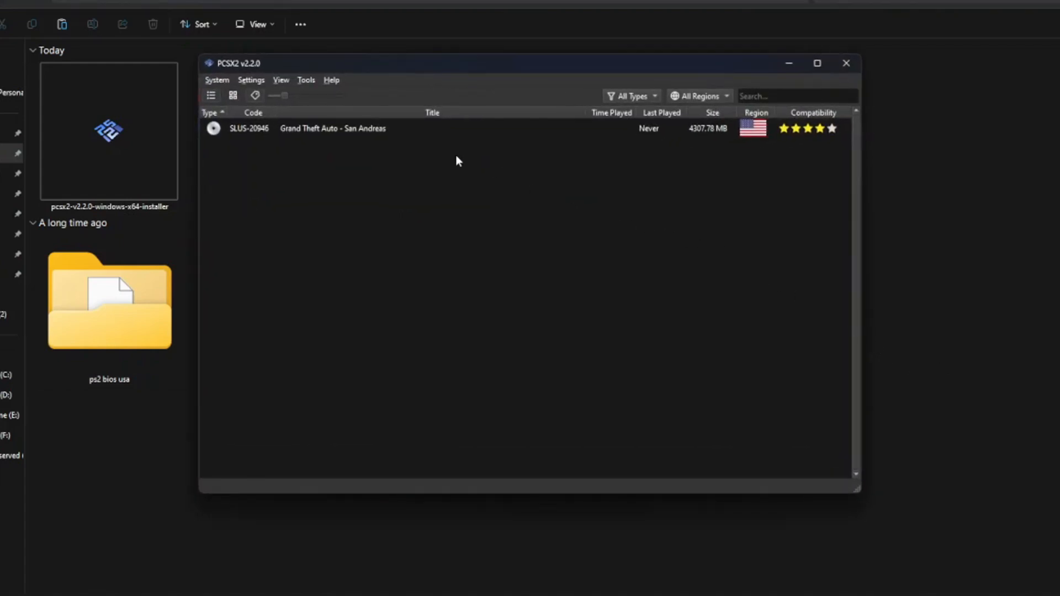
Launch Grand Theft Auto - San Andreas from the game list
click(309, 128)
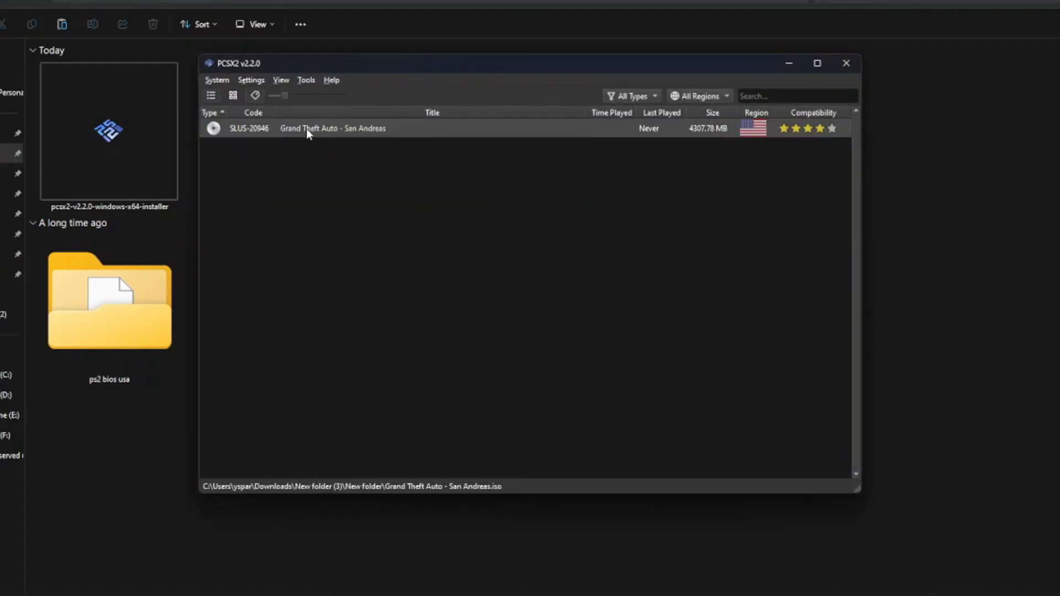
mouse_move(358, 166)
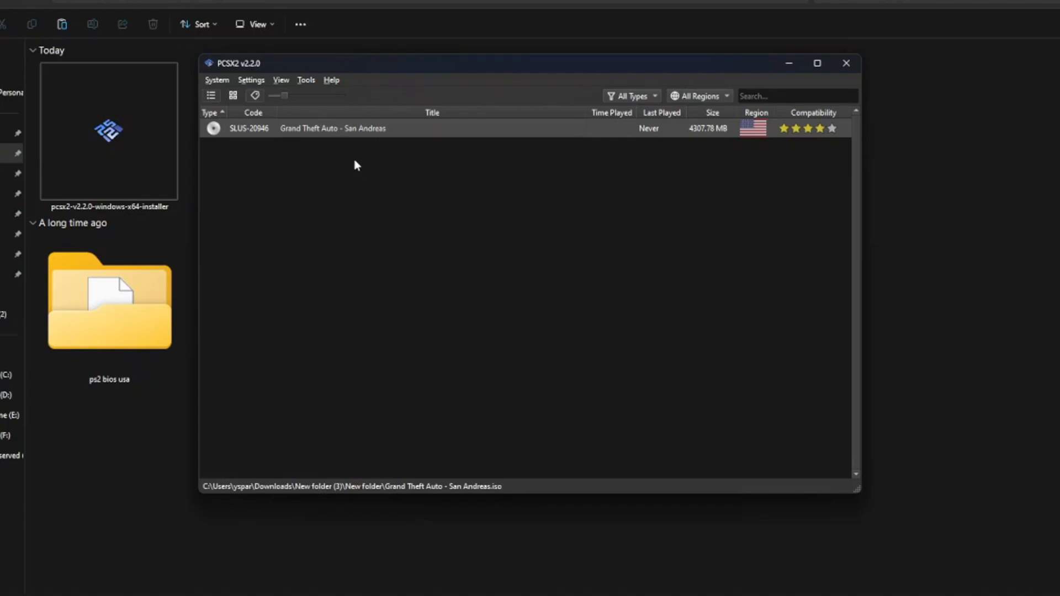
double_click(331, 128)
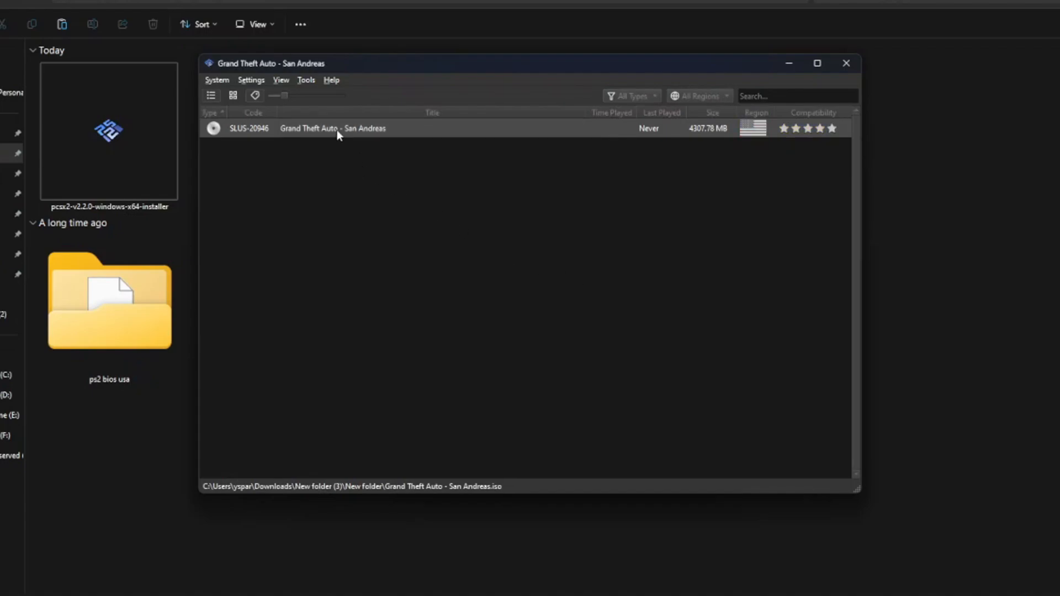
double_click(331, 128)
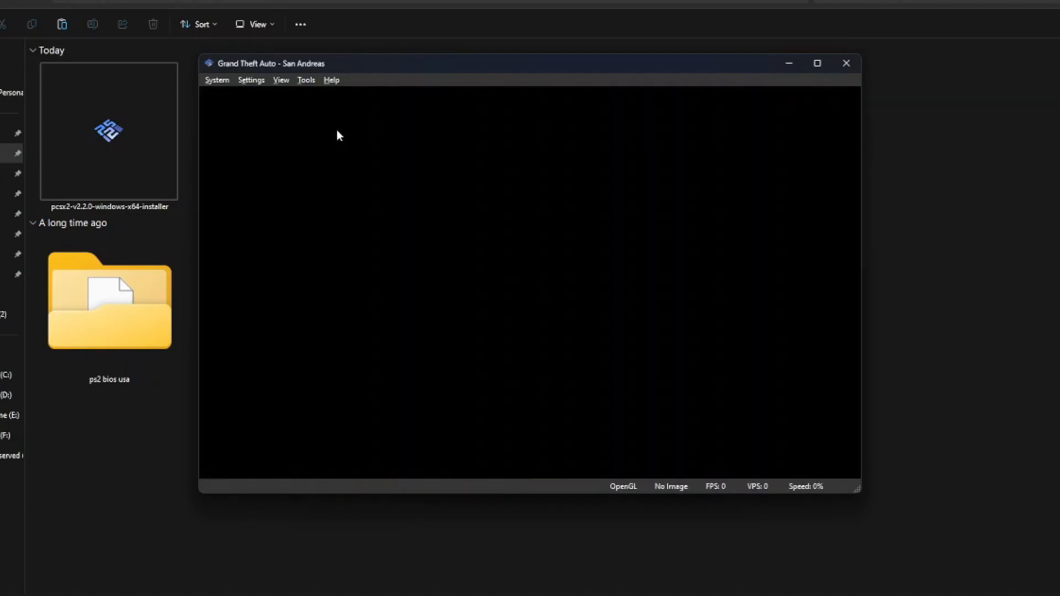